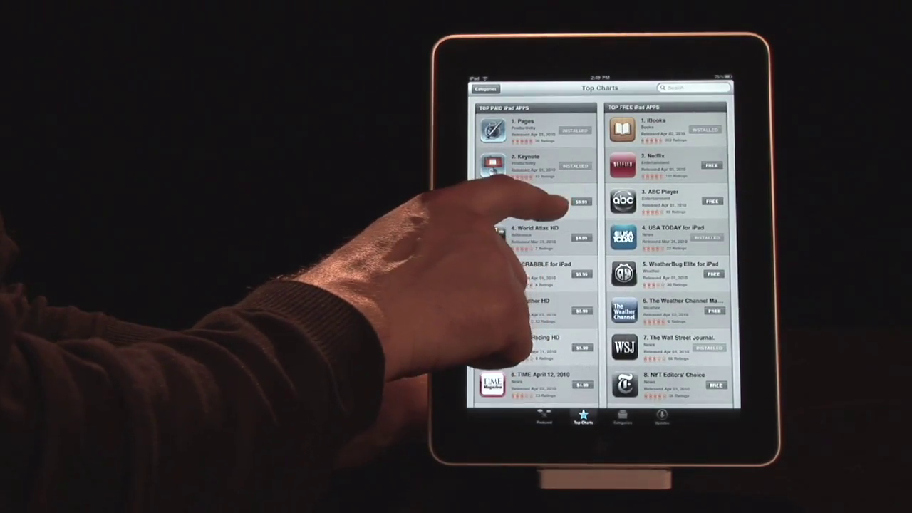
pyautogui.scroll(-3)
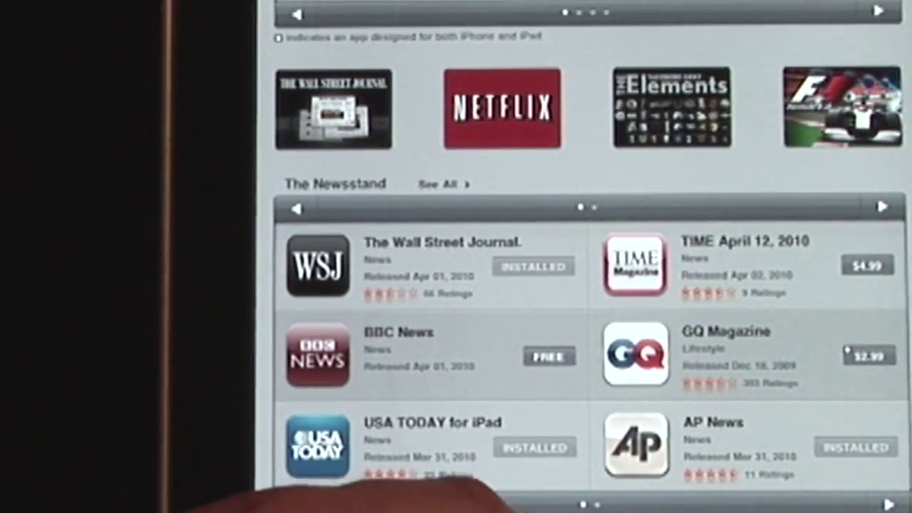
pyautogui.scroll(-3)
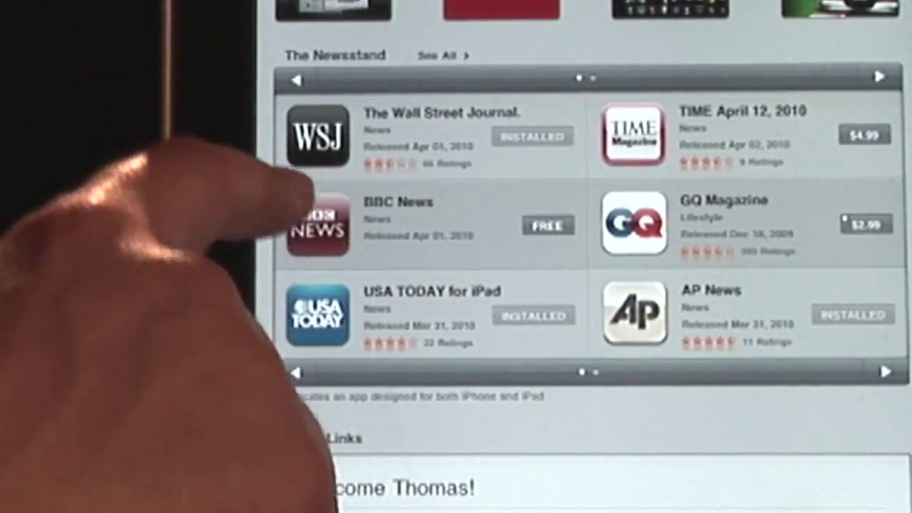